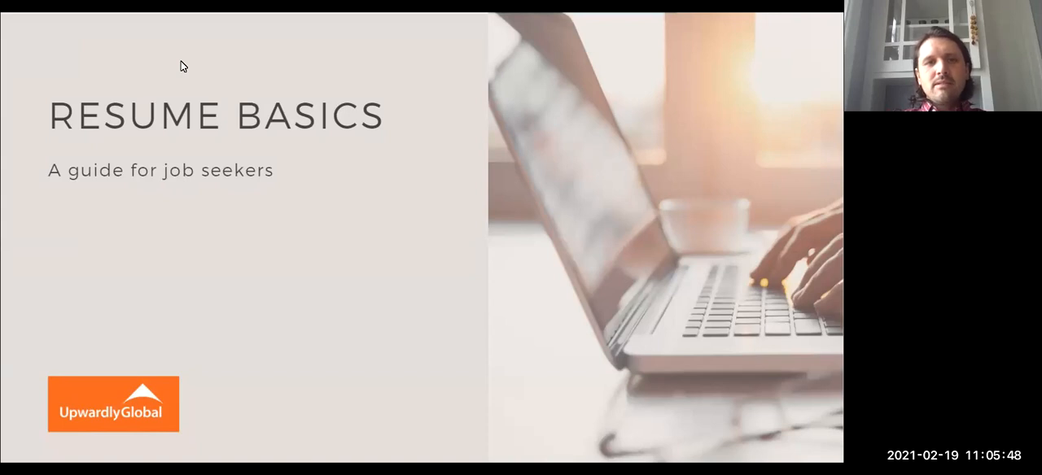
pyautogui.moveTo(431, 159)
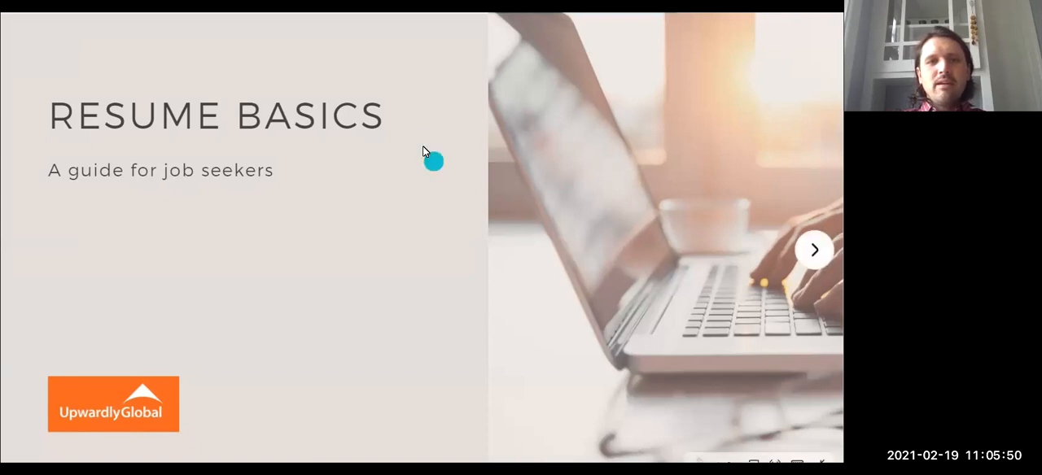
pyautogui.moveTo(466, 260)
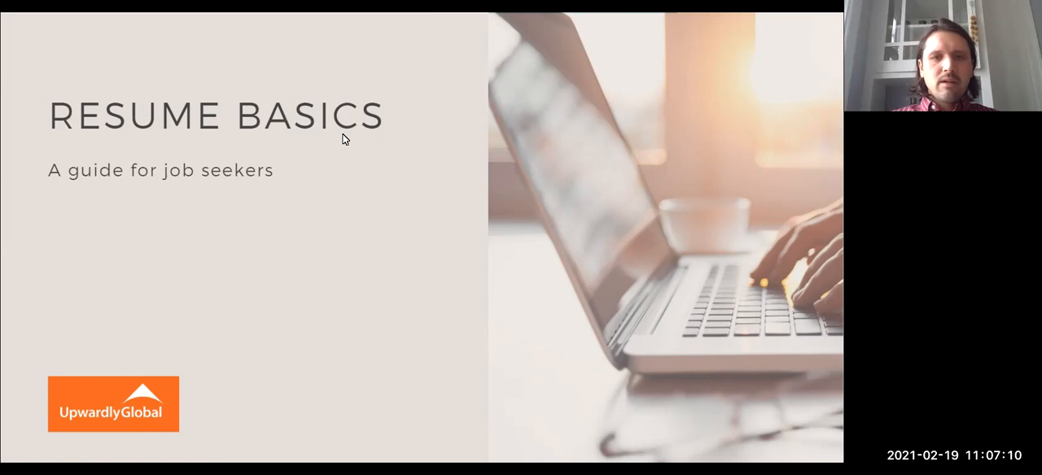
# Step: Advance from the title slide to the Table of Contents slide listing topics from Intro to UpGlo through Q & A
pyautogui.click(815, 238)
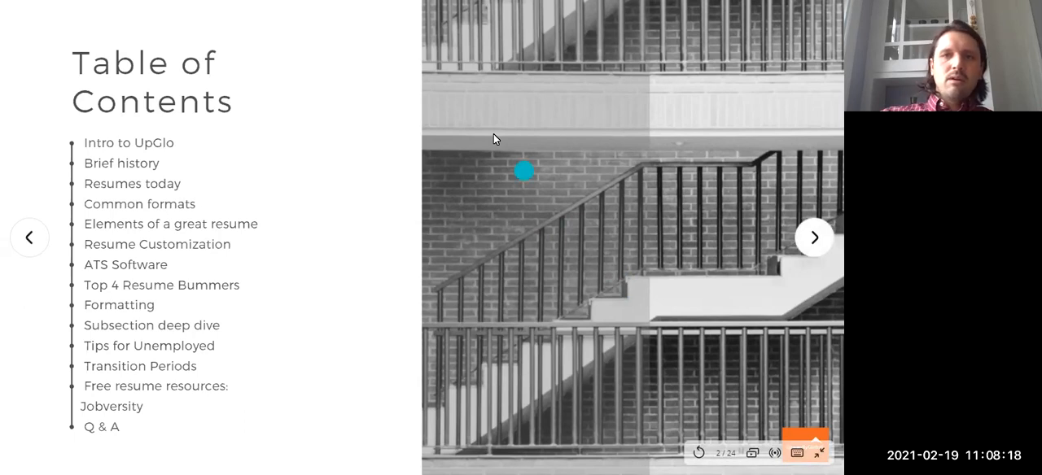
# Step: Advance to the About Us slide on markets, placements per year, average salary and the free program
pyautogui.click(814, 237)
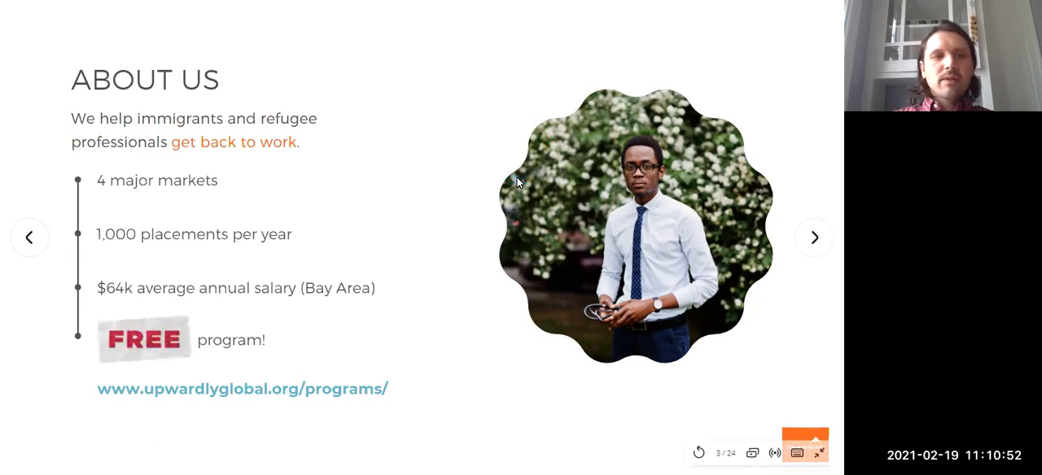
pyautogui.click(814, 237)
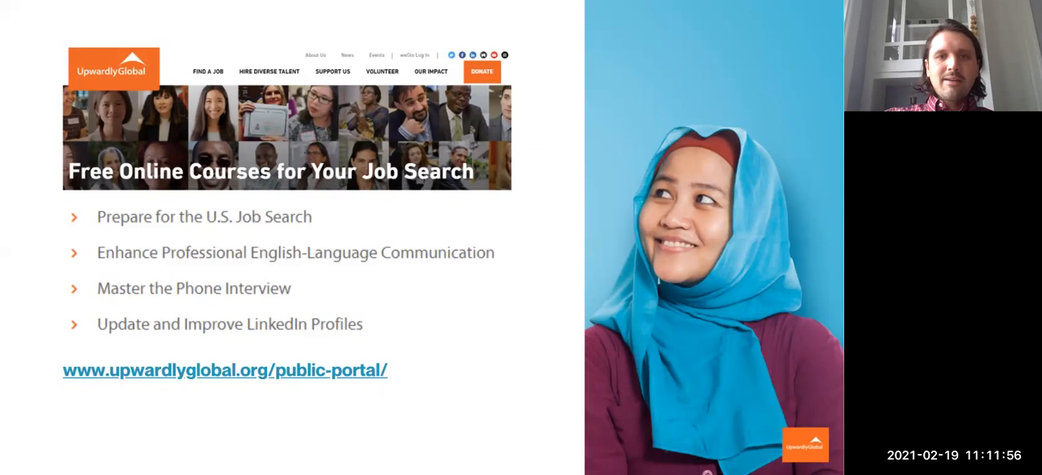
pyautogui.moveTo(511, 293)
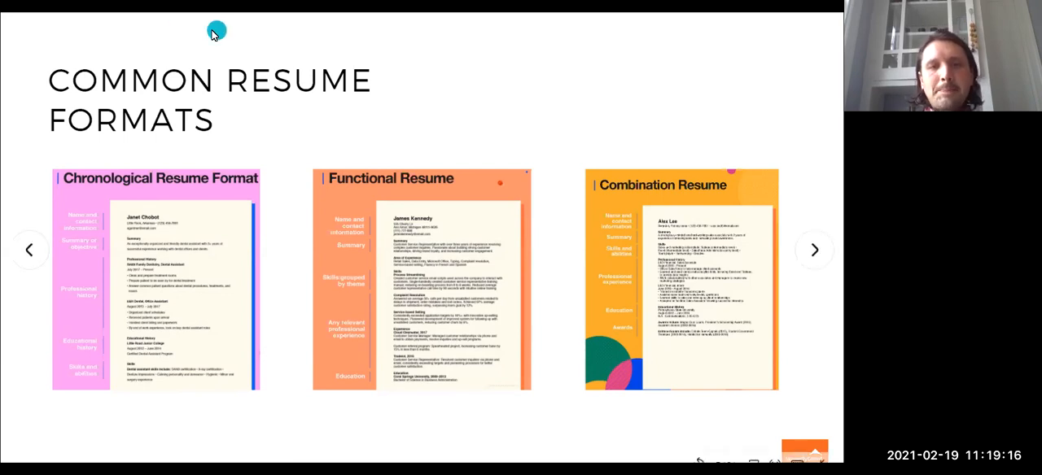
pyautogui.moveTo(273, 153)
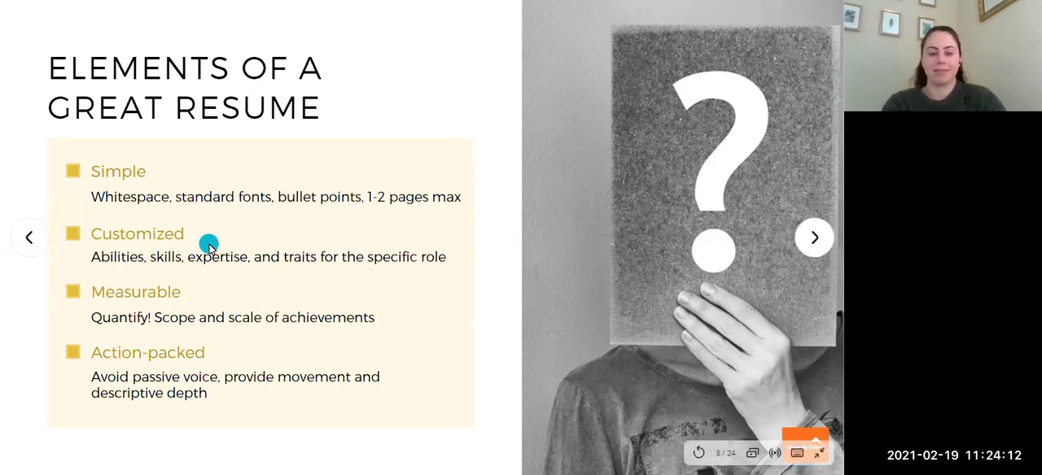
# Step: Advance through the Beat Applicant Tracking Systems slide to the Top 4 Resume Bummers slide
pyautogui.click(814, 238)
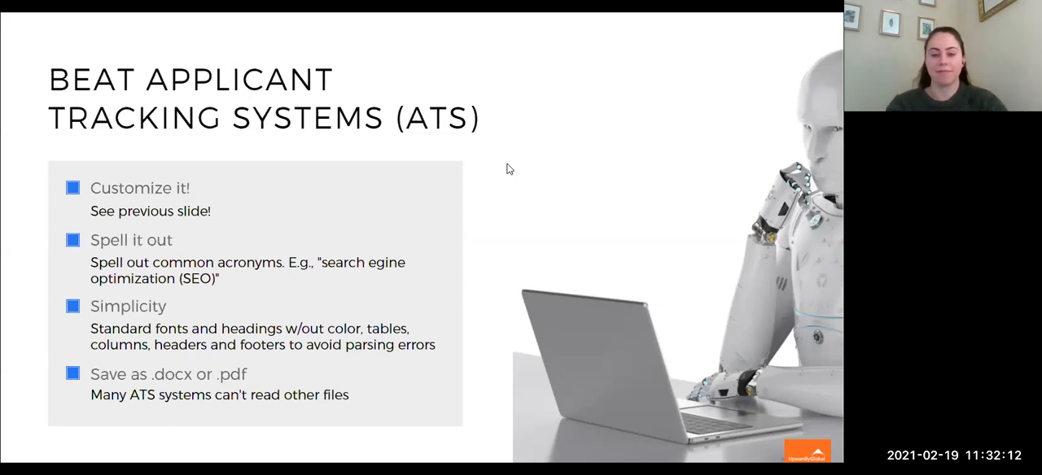
pyautogui.click(814, 238)
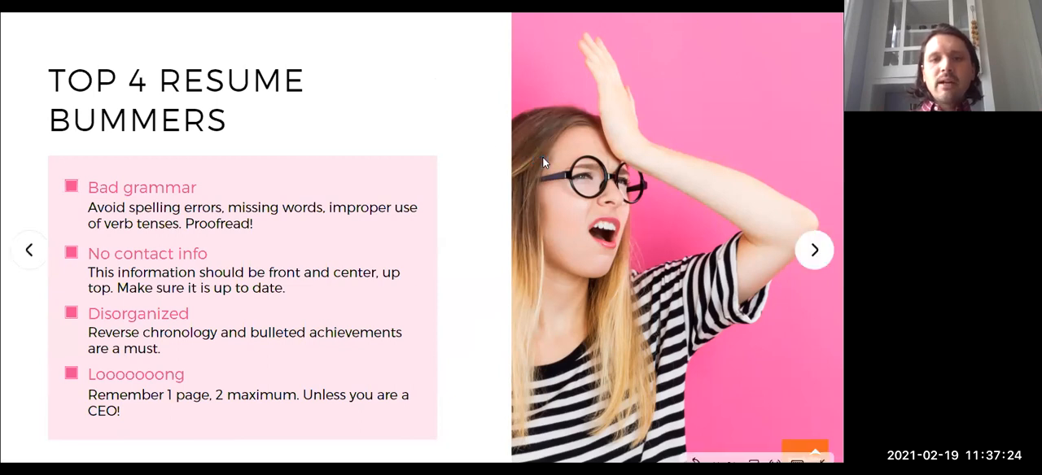
# Step: Advance from the Top 4 Resume Bummers slide to the Resume Formatting slide with its annotated sample resume
pyautogui.click(814, 238)
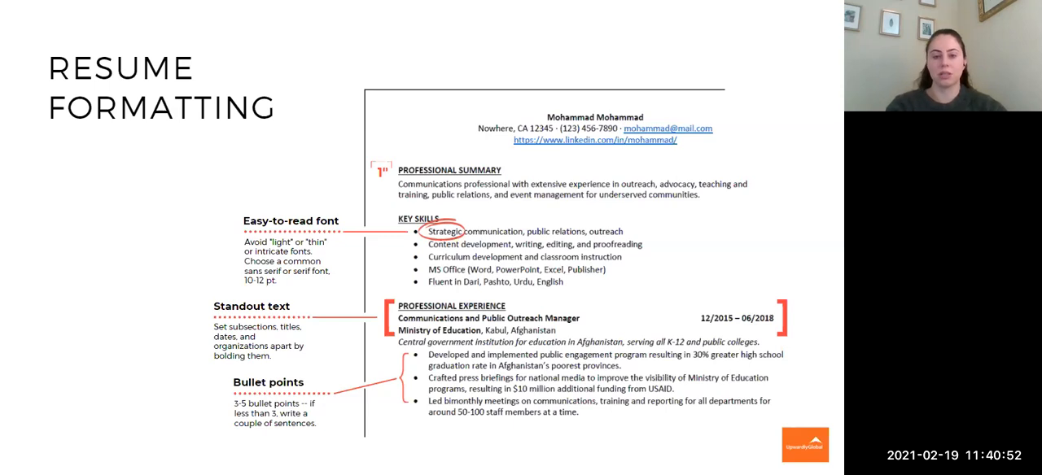
# Step: Advance from the Resume Formatting slide to the Contact Info slide with its sample resume header
pyautogui.click(814, 238)
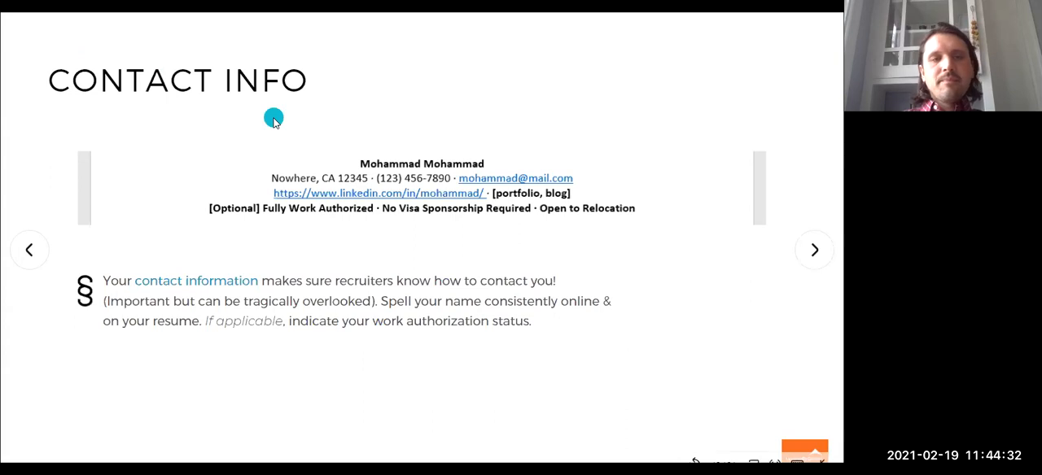
# Step: Advance from the Contact Info slide to the Professional Summary slide with its sample summary
pyautogui.click(814, 250)
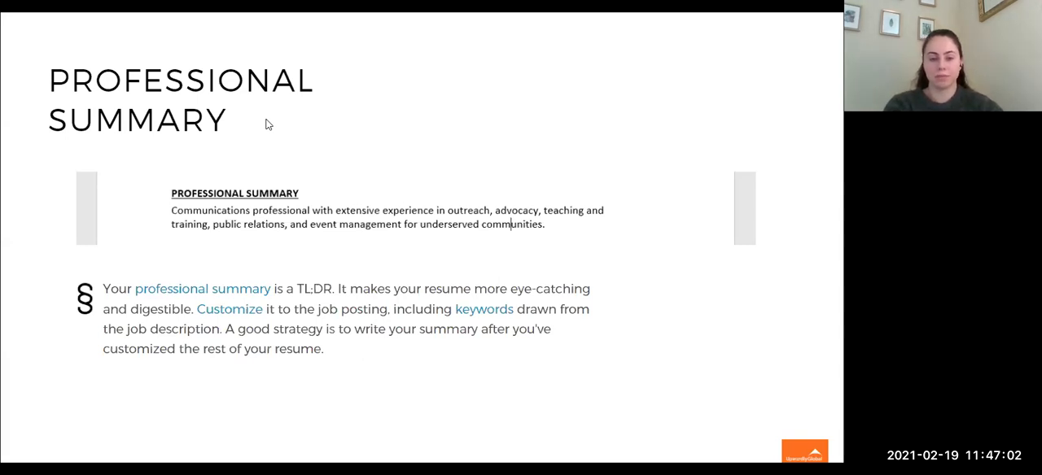
# Step: Advance from the Professional Summary slide to the Key Skills slide with its sample skill bullets
pyautogui.click(227, 124)
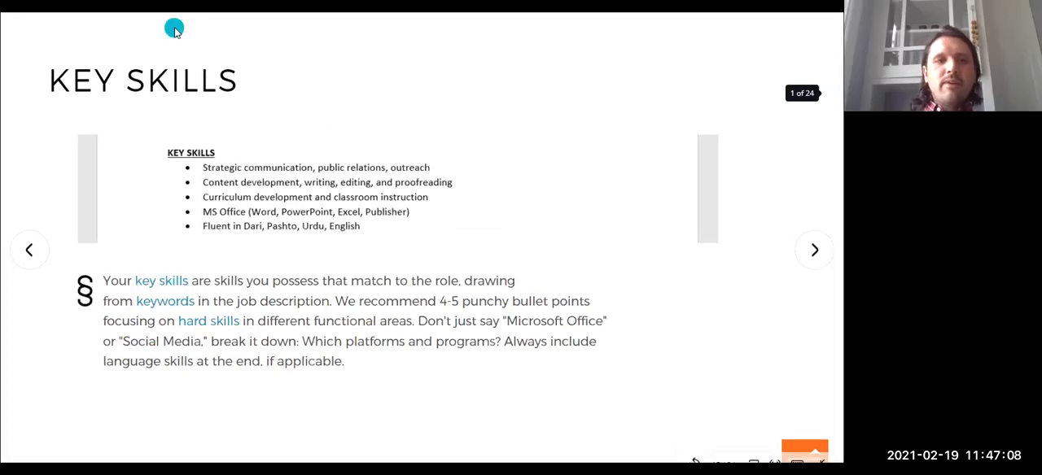
pyautogui.moveTo(177, 32)
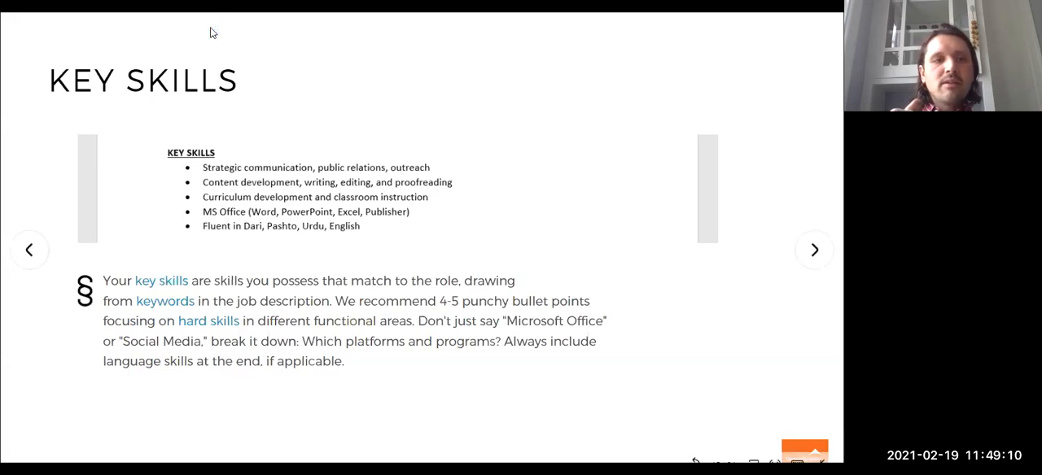
pyautogui.click(270, 69)
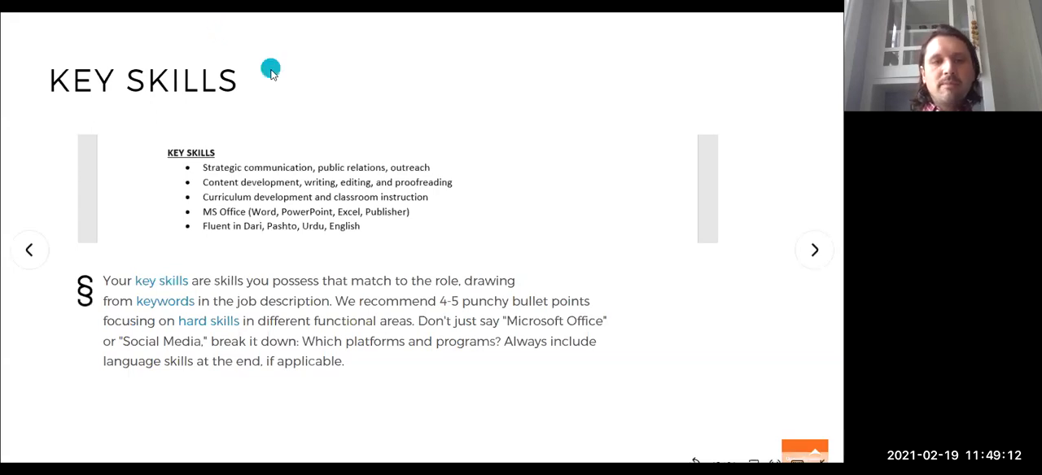
pyautogui.moveTo(271, 112)
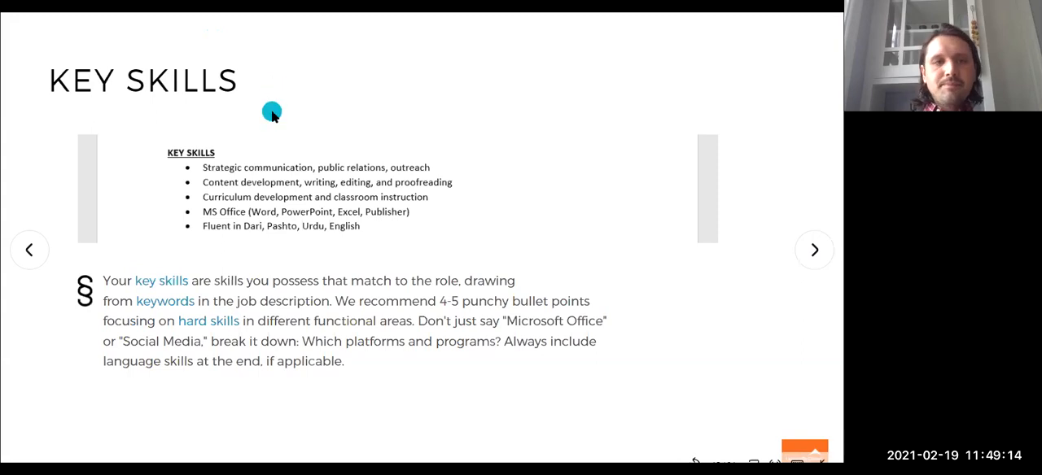
# Step: Advance from the Key Skills slide to the Experience slide (16/24) with its sample work history
pyautogui.click(814, 251)
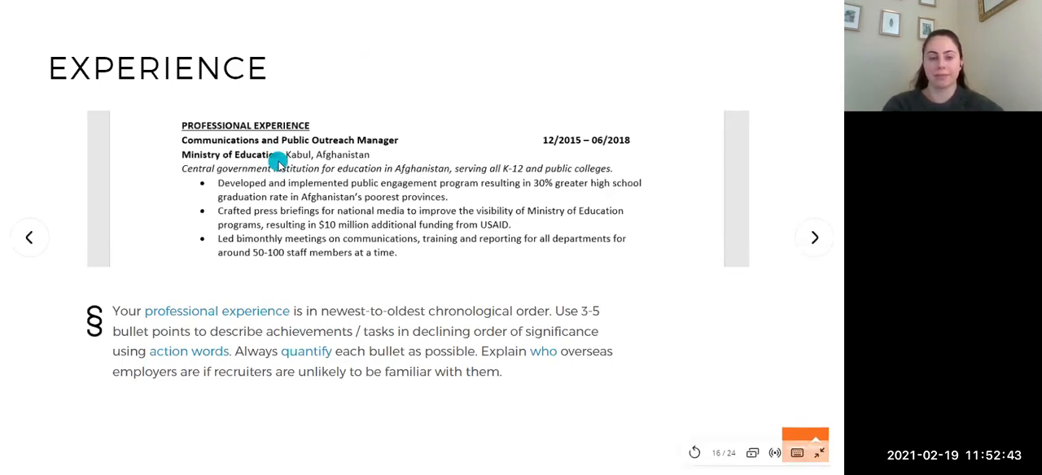
pyautogui.click(814, 237)
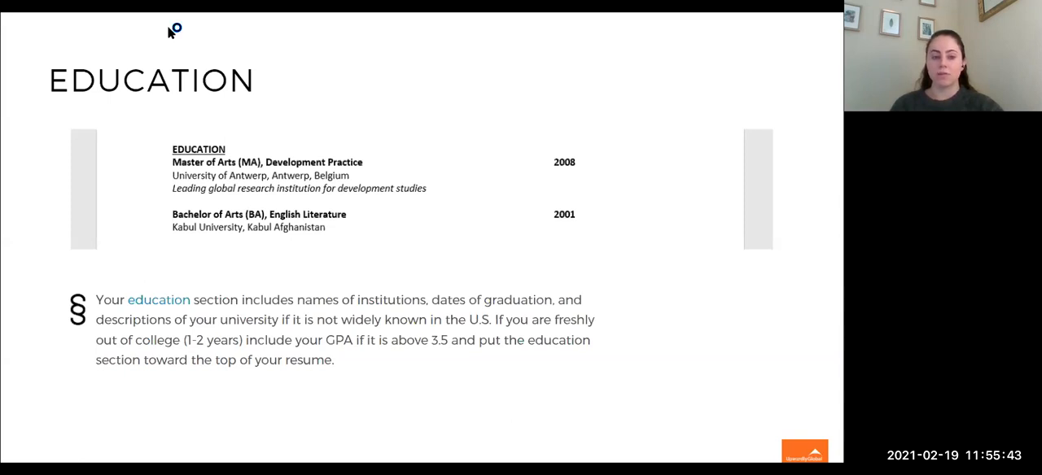
pyautogui.moveTo(170, 32)
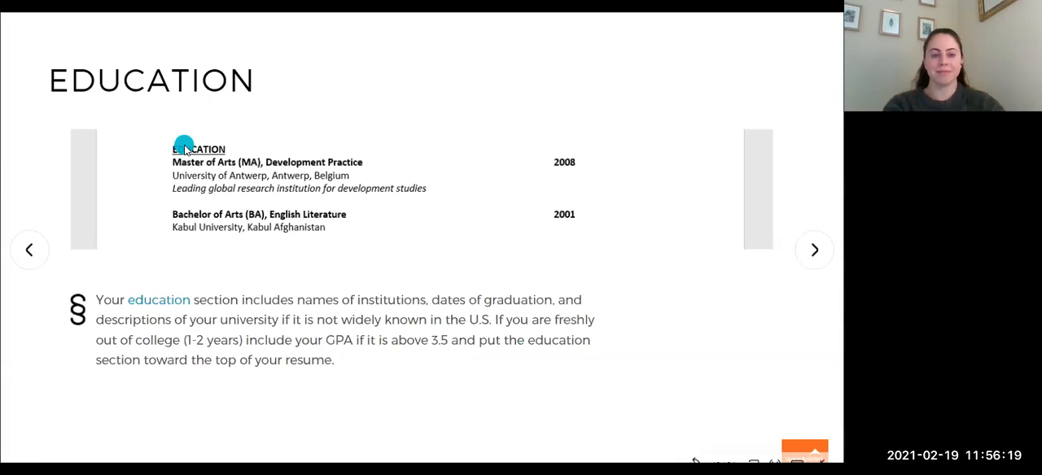
# Step: Bring up the Professional Development slide with its sample workshop and membership entries
pyautogui.click(814, 249)
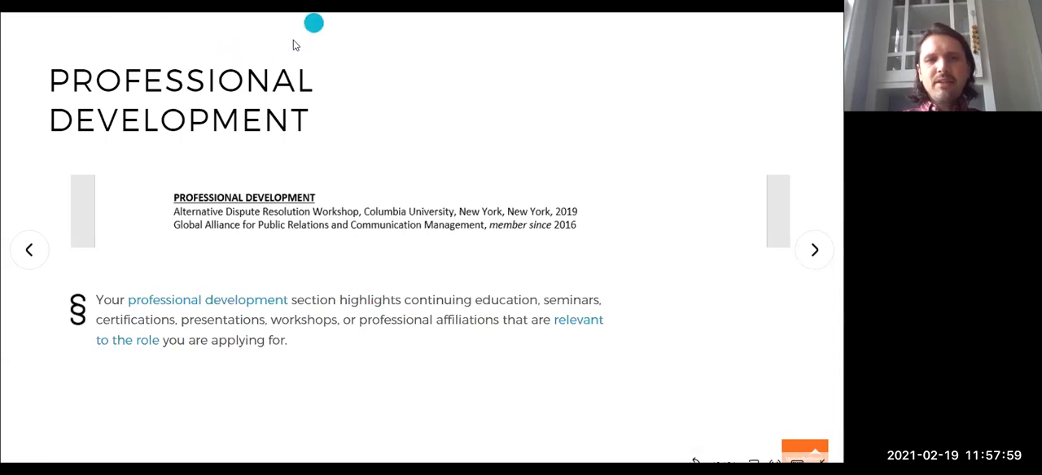
pyautogui.moveTo(183, 24)
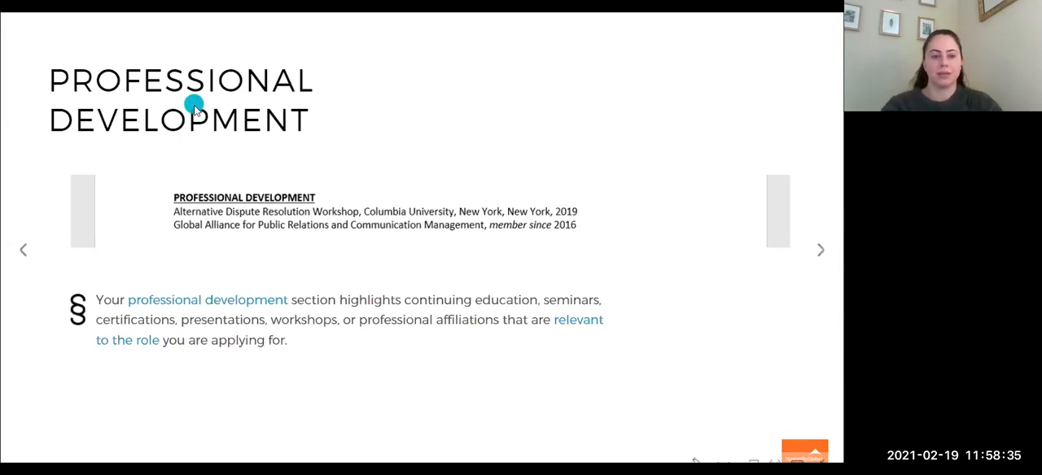
# Step: Advance from the Professional Development slide to slide 20, Tips for the Unemployed
pyautogui.click(820, 251)
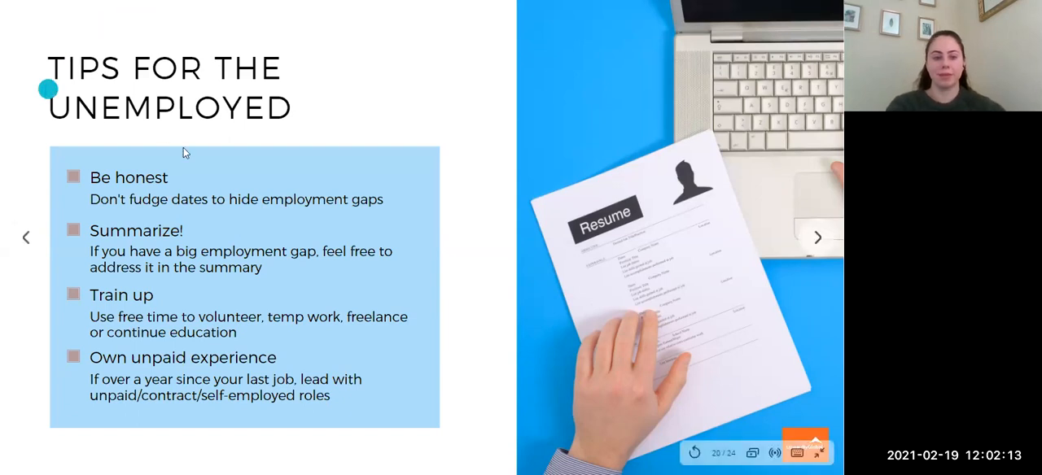
# Step: Advance to 'The "Transition Period"' slide explaining employment gaps on a résumé
pyautogui.click(815, 238)
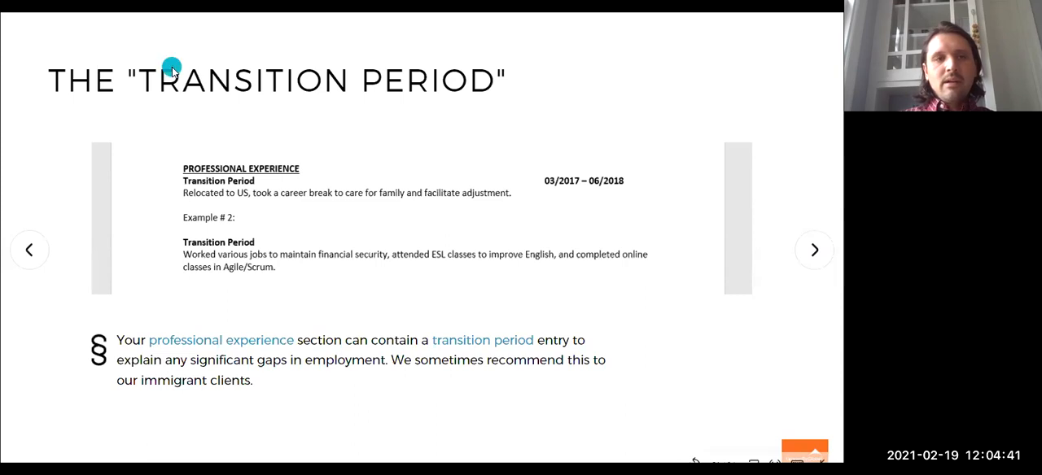
# Step: Advance to the 'Reasons to be hopeful' slide
pyautogui.click(815, 251)
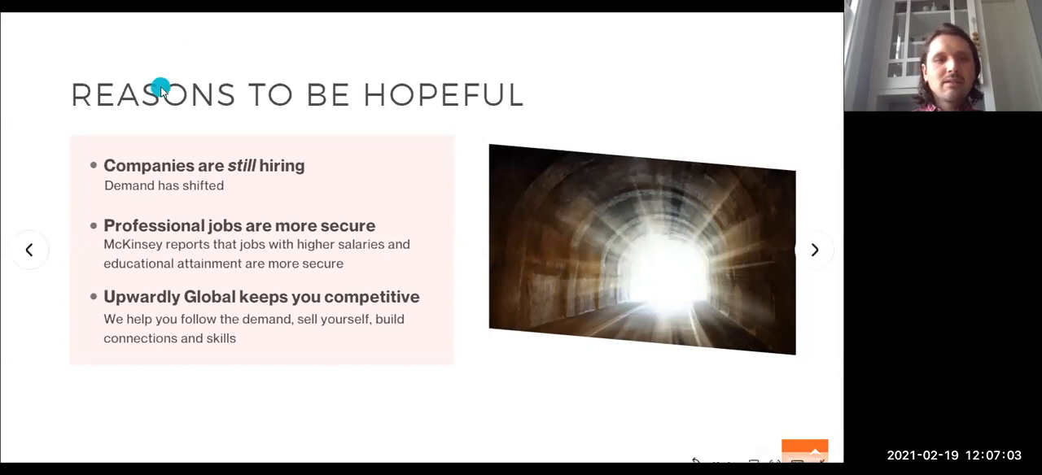
# Step: Advance through the 'Free Resources!' slide to the final Q&A slide (24/24)
pyautogui.click(814, 249)
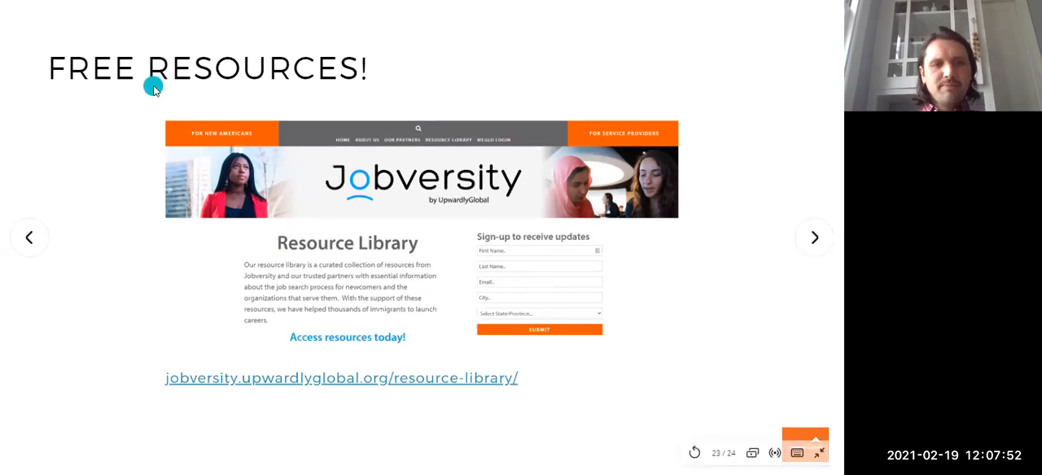
pyautogui.click(814, 238)
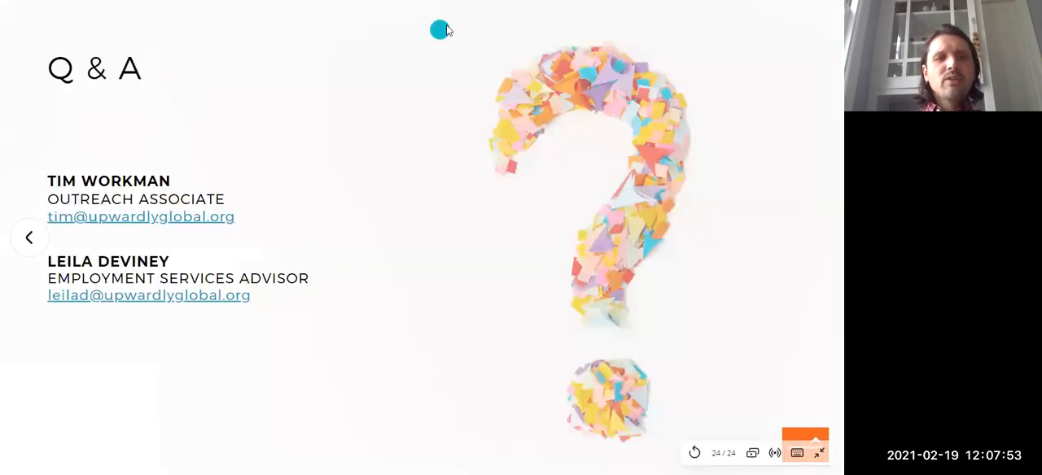